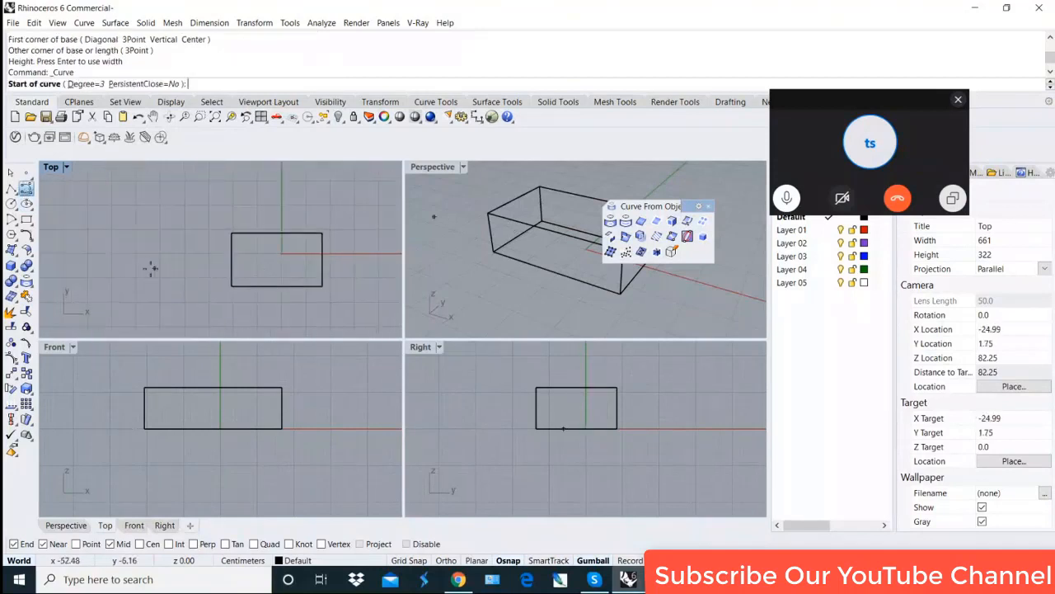
# Draw a closed freeform blob in Top view and lift it above the box in Front view.
pyautogui.click(182, 249)
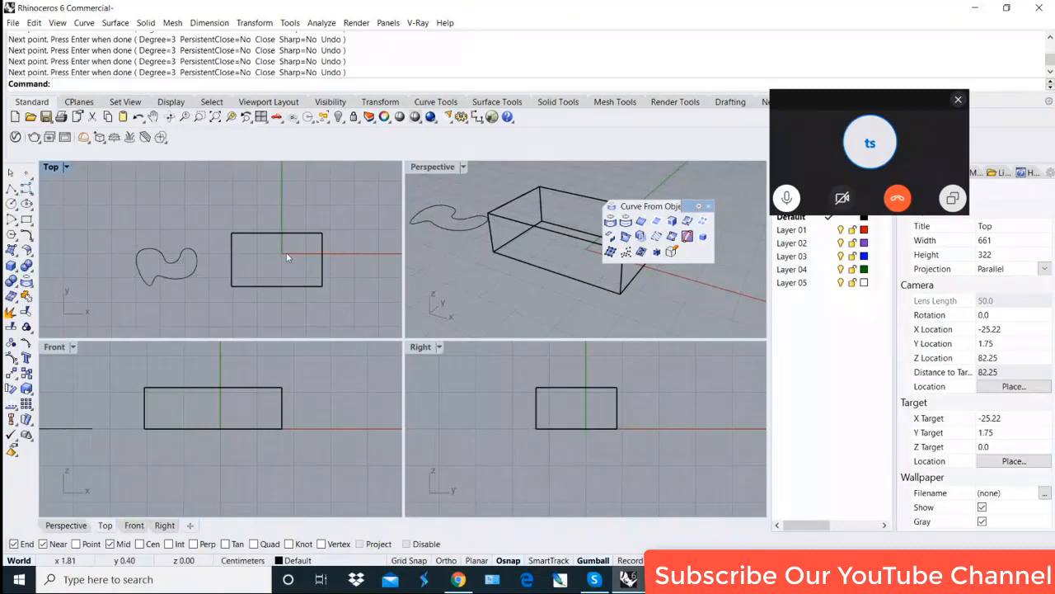
pyautogui.click(168, 264)
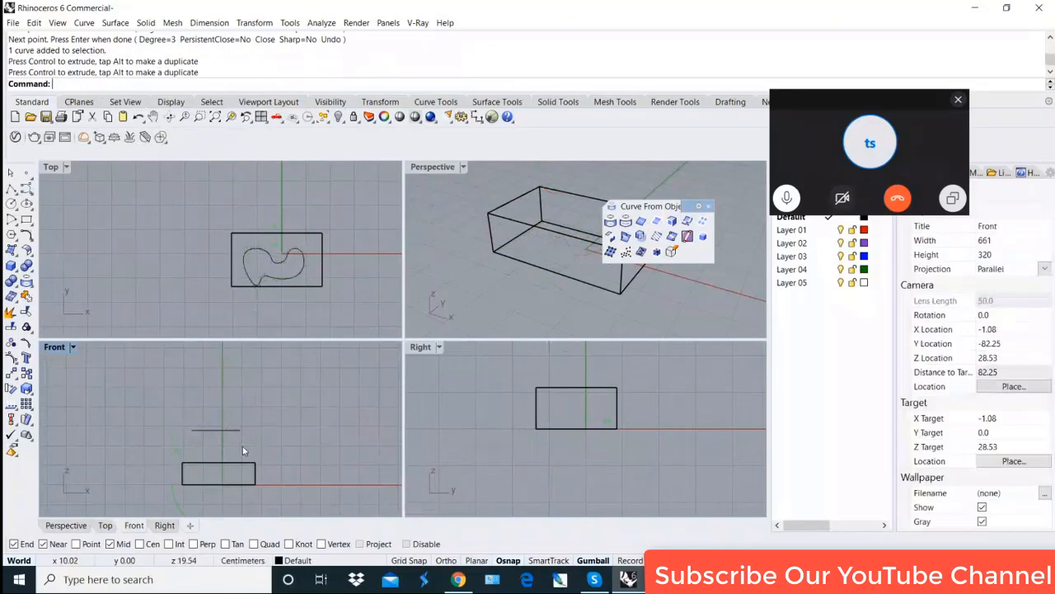
pyautogui.click(277, 261)
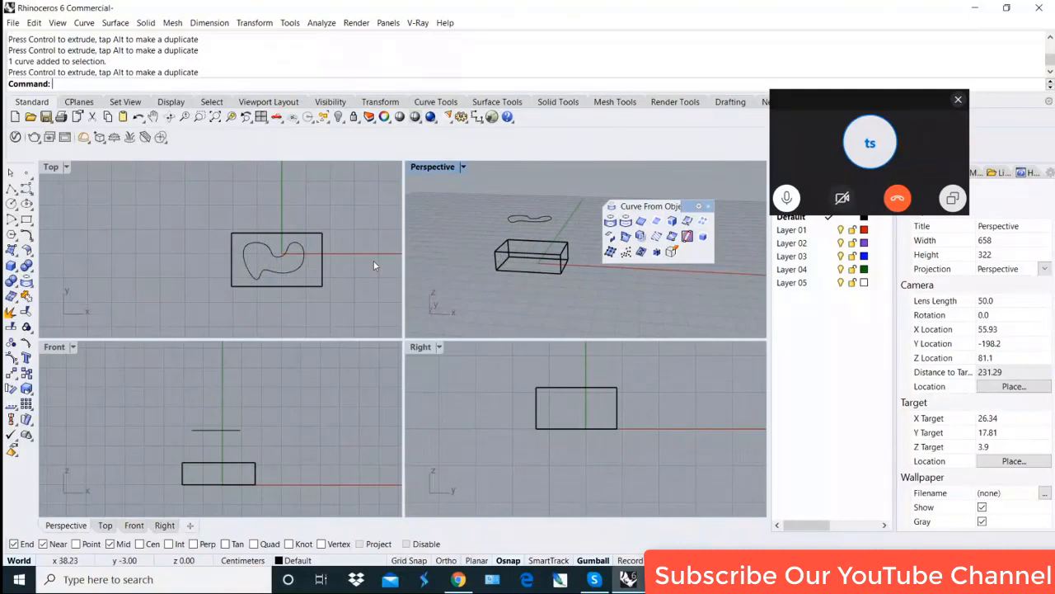
pyautogui.moveTo(348, 258)
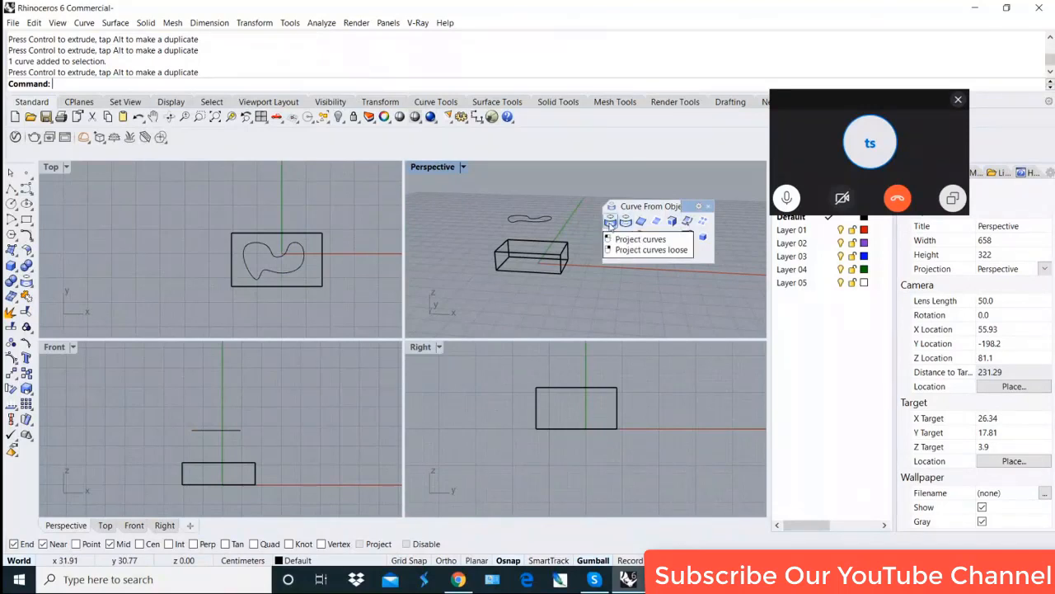
# Use Project Curves to drop the floating curve onto the box's top face.
pyautogui.click(640, 237)
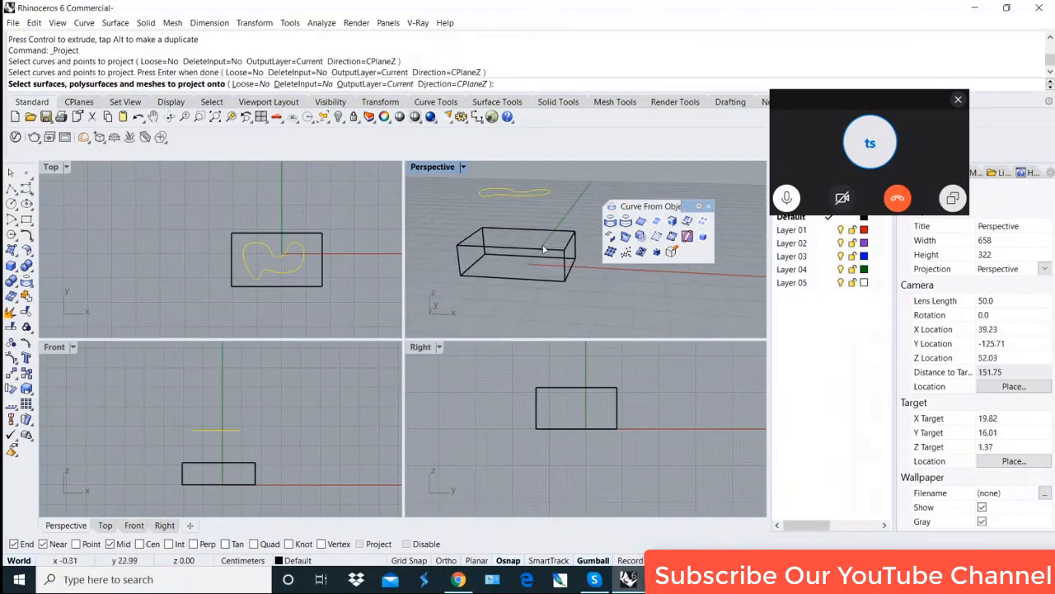
pyautogui.click(511, 256)
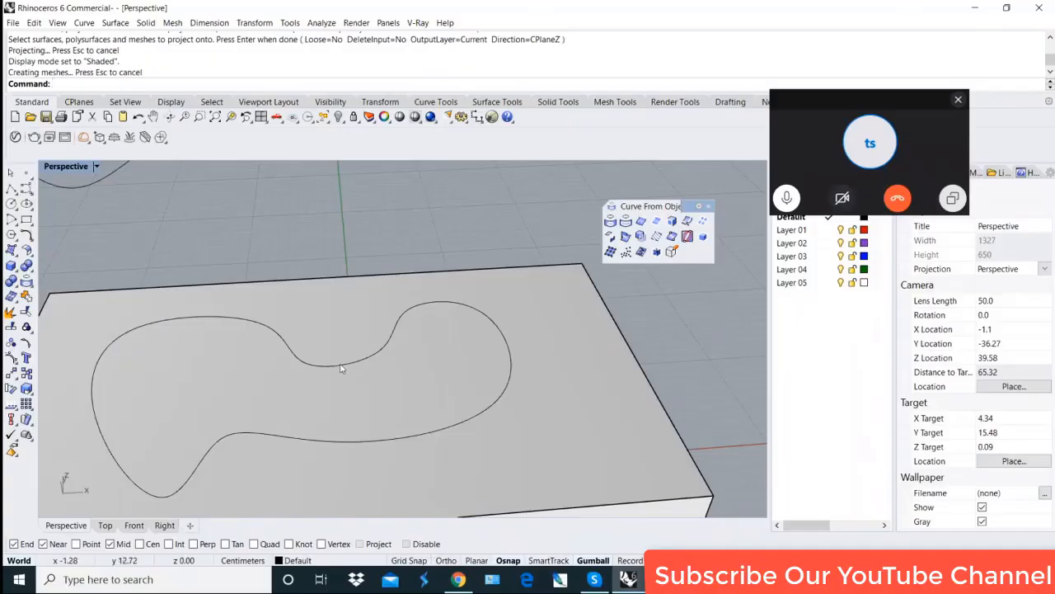
# Extrude the projected curve into a wavy wall on the box top, then undo it.
pyautogui.moveTo(343, 366); pyautogui.dragTo(455, 366)
pyautogui.write('ExtrudeCrv')
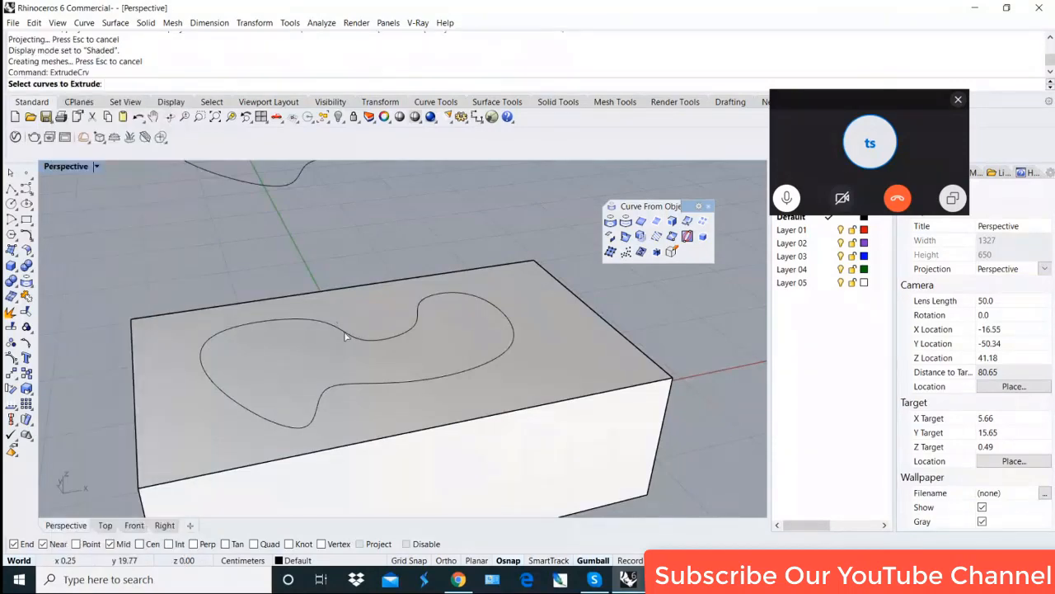
pyautogui.click(376, 360)
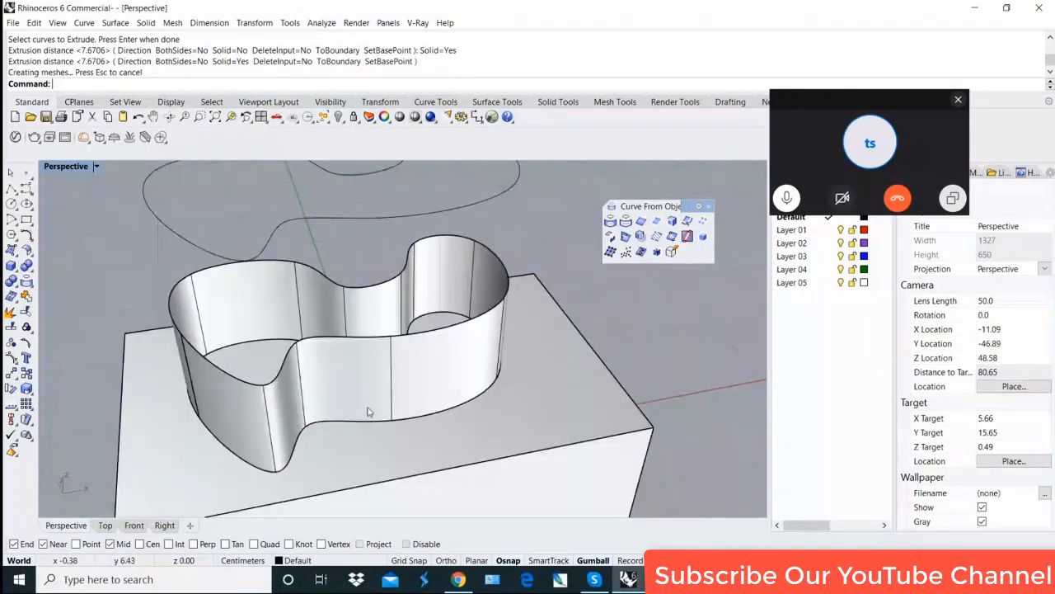
pyautogui.press('ctrl+z')
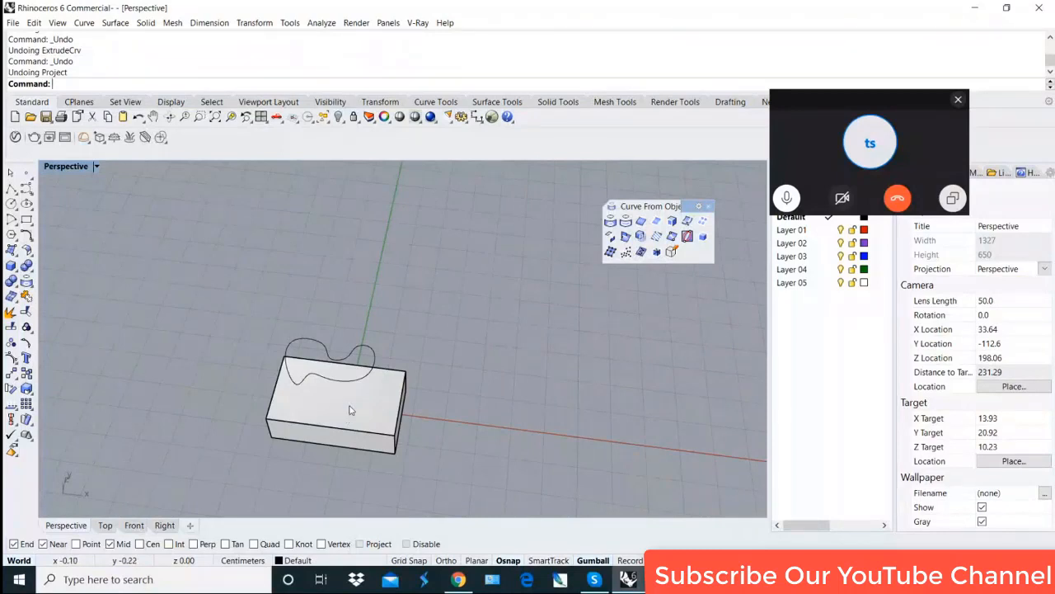
pyautogui.moveTo(353, 387)
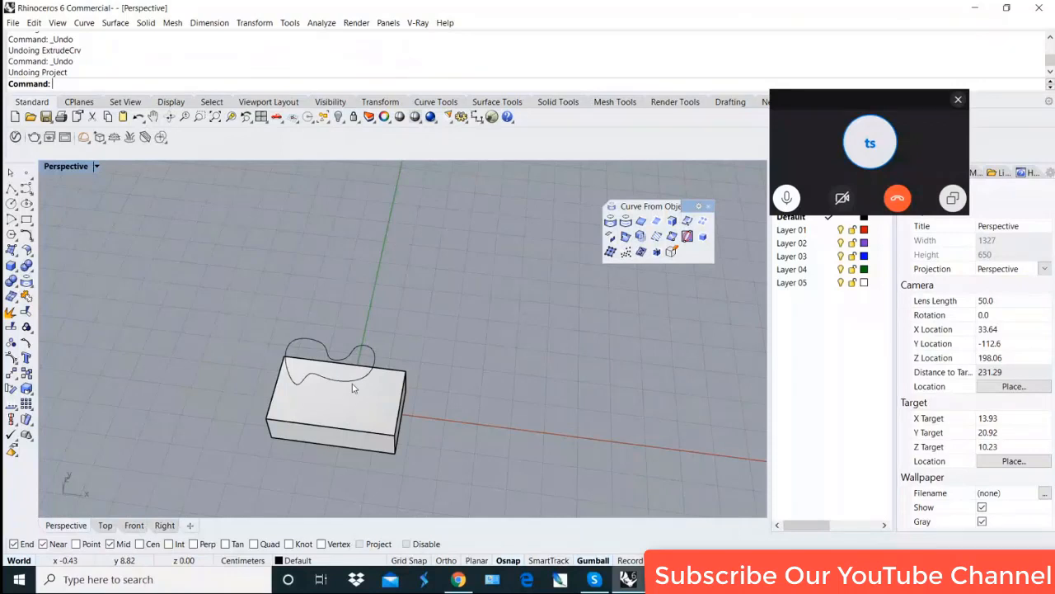
# Delete the box and curve, then draw a new closed control-point blob over the sphere.
pyautogui.press('Delete')
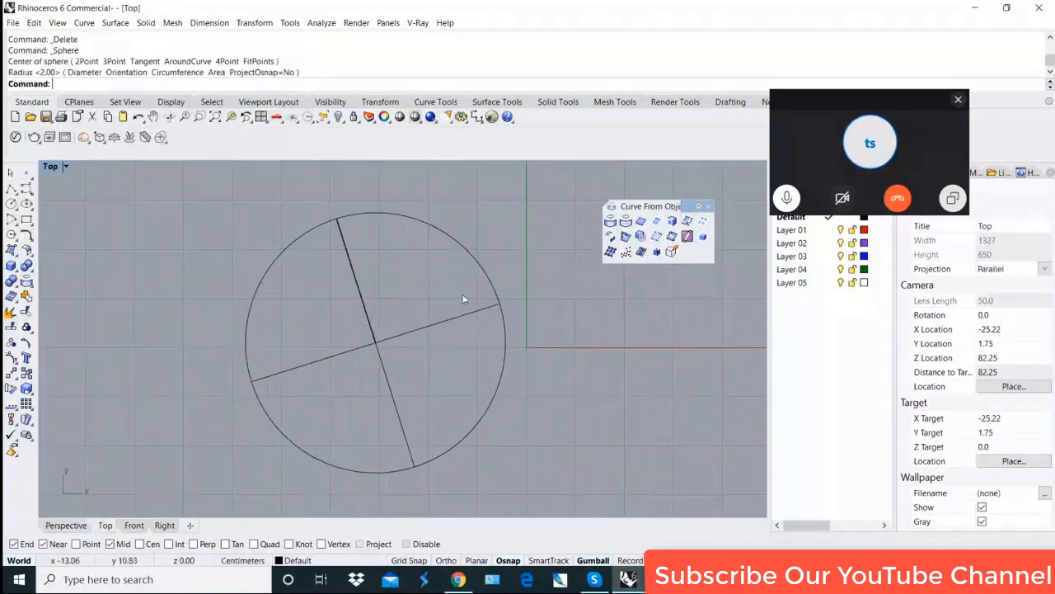
pyautogui.moveTo(27, 188)
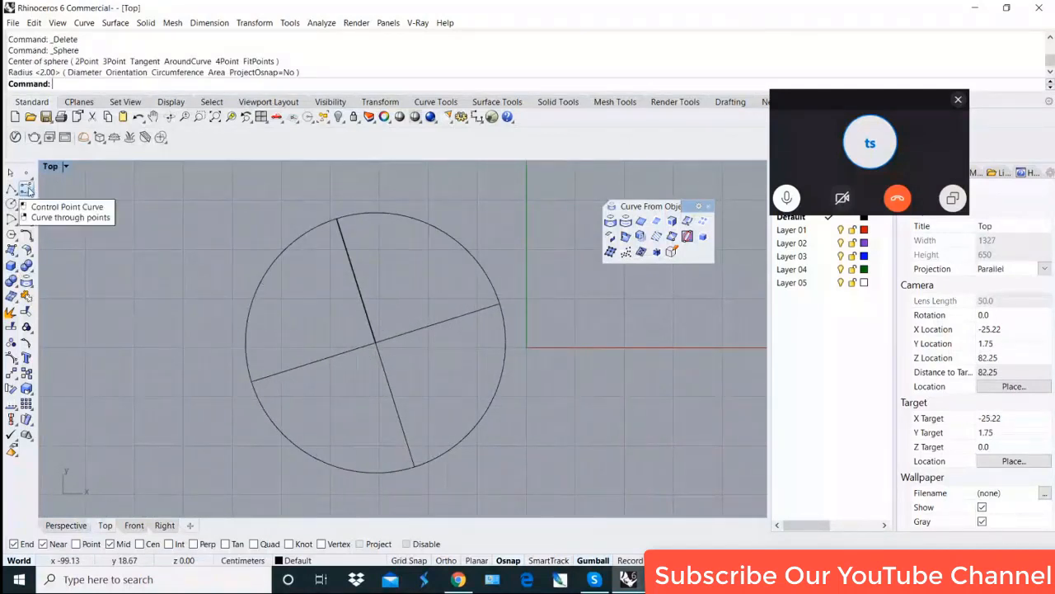
pyautogui.click(26, 188)
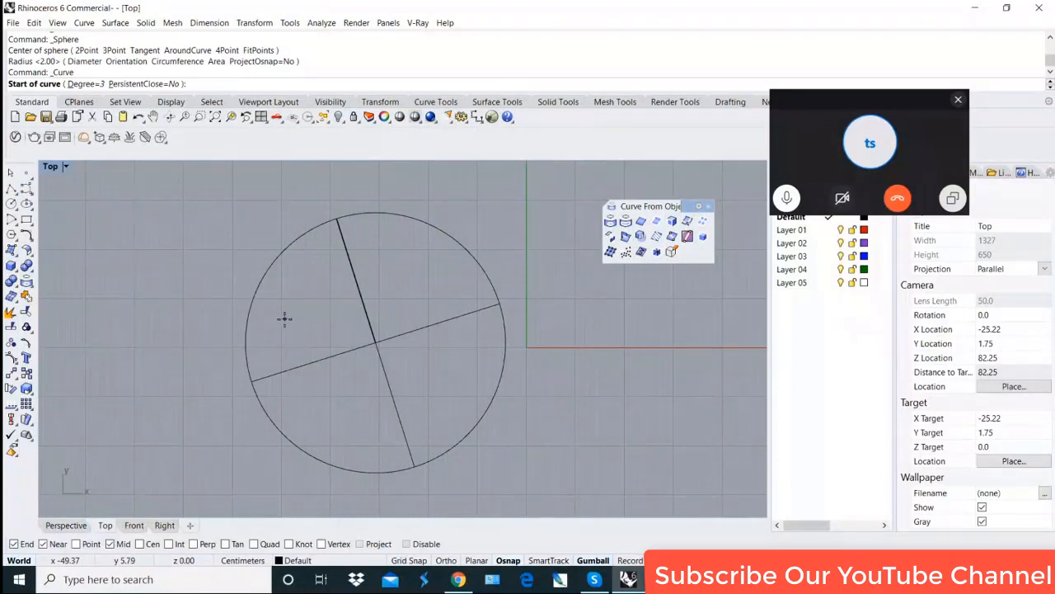
pyautogui.click(384, 344)
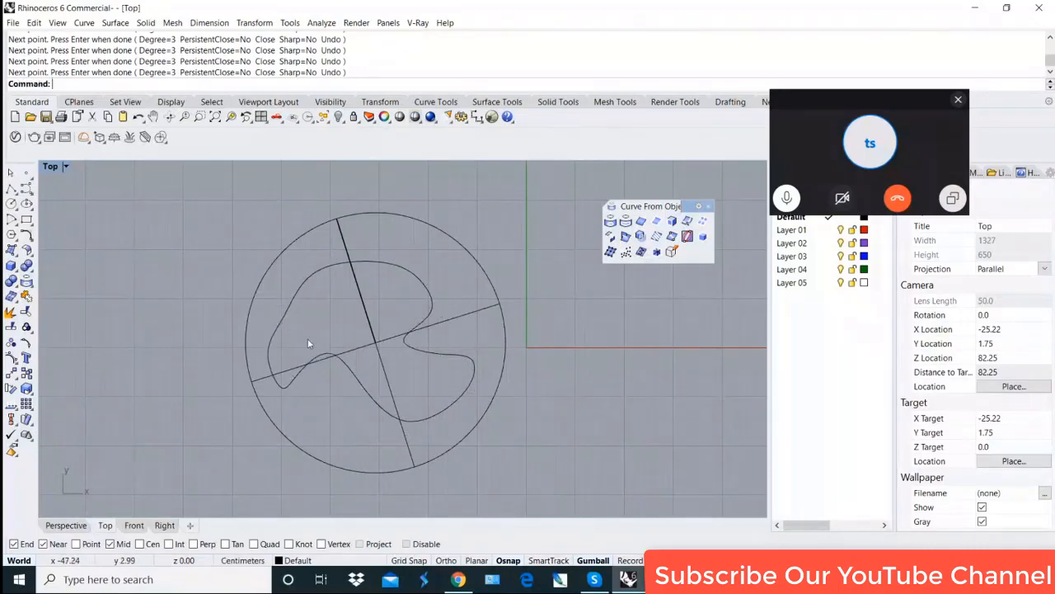
pyautogui.click(66, 524)
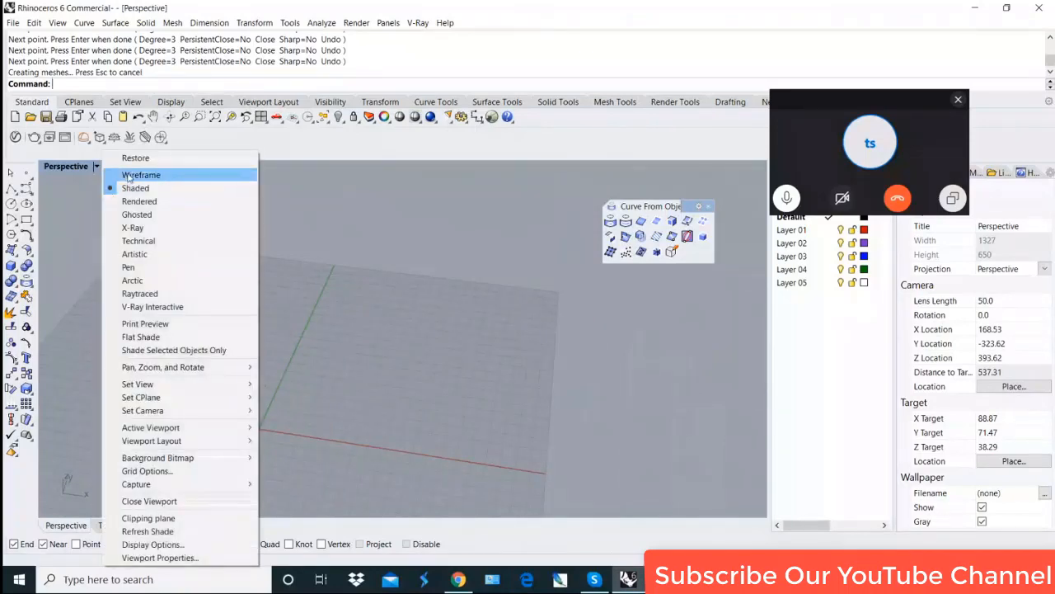
# Set Perspective to Wireframe, select the curve and maximize a single viewport for the projection.
pyautogui.click(141, 175)
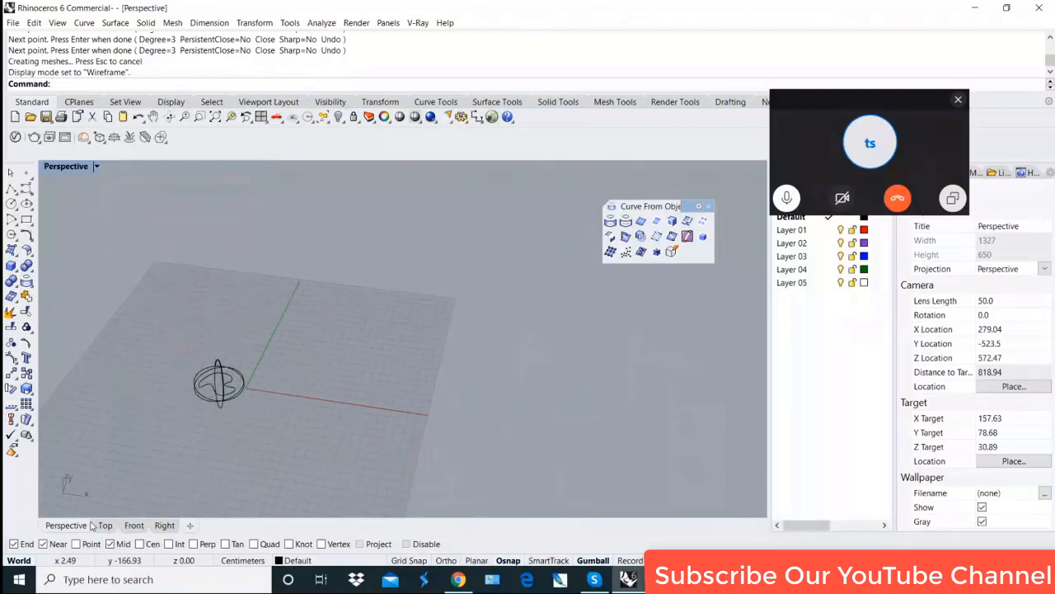
pyautogui.click(261, 116)
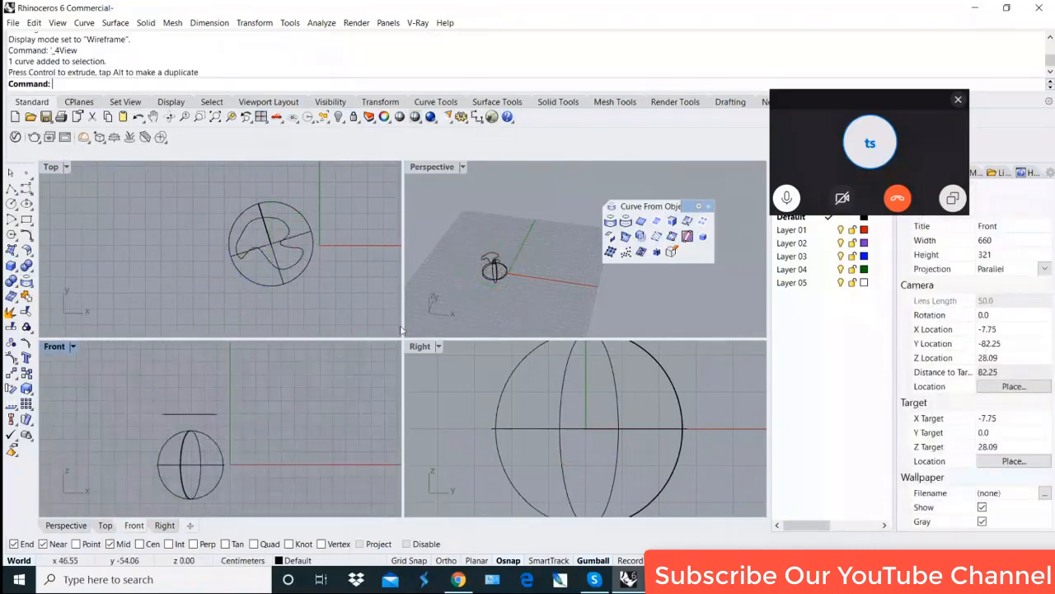
pyautogui.doubleClick(432, 167)
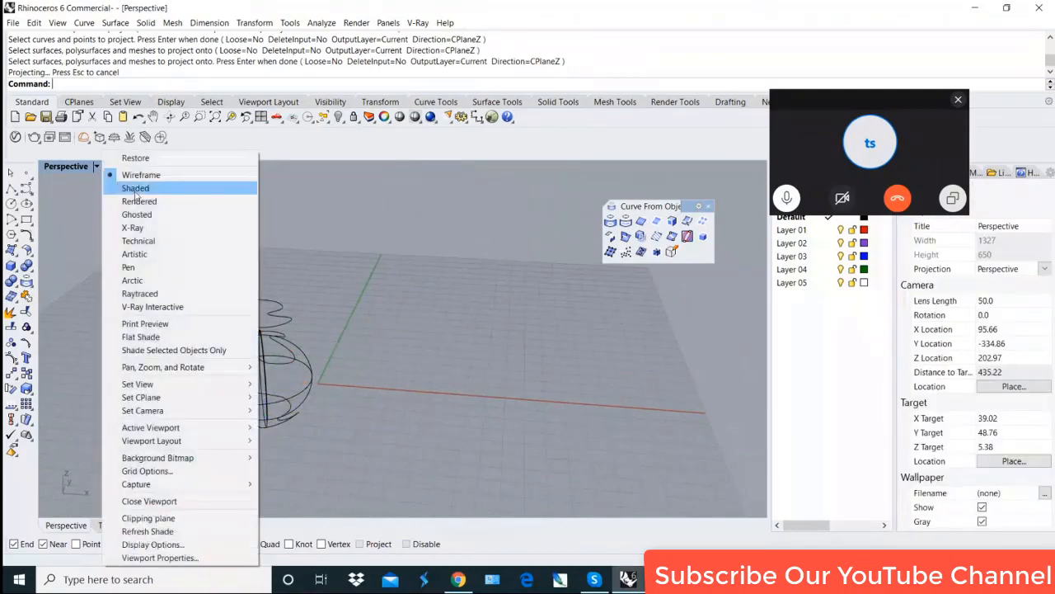
# In Shaded view, ExtrudeCrv the projected curve into a tall surface cutting the sphere, then undo it.
pyautogui.click(135, 187)
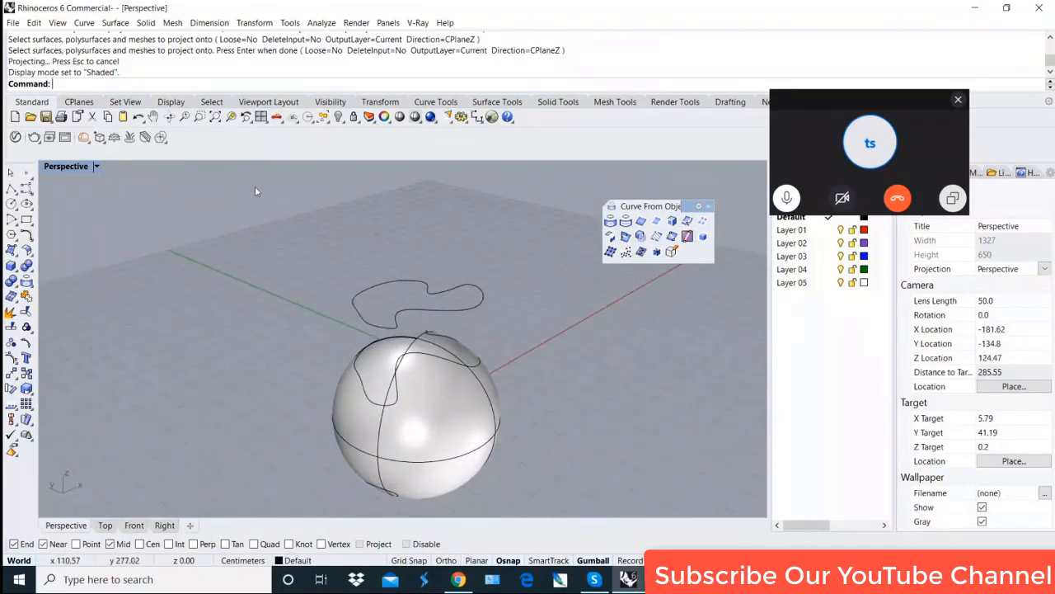
pyautogui.write('ExtrudeCrv')
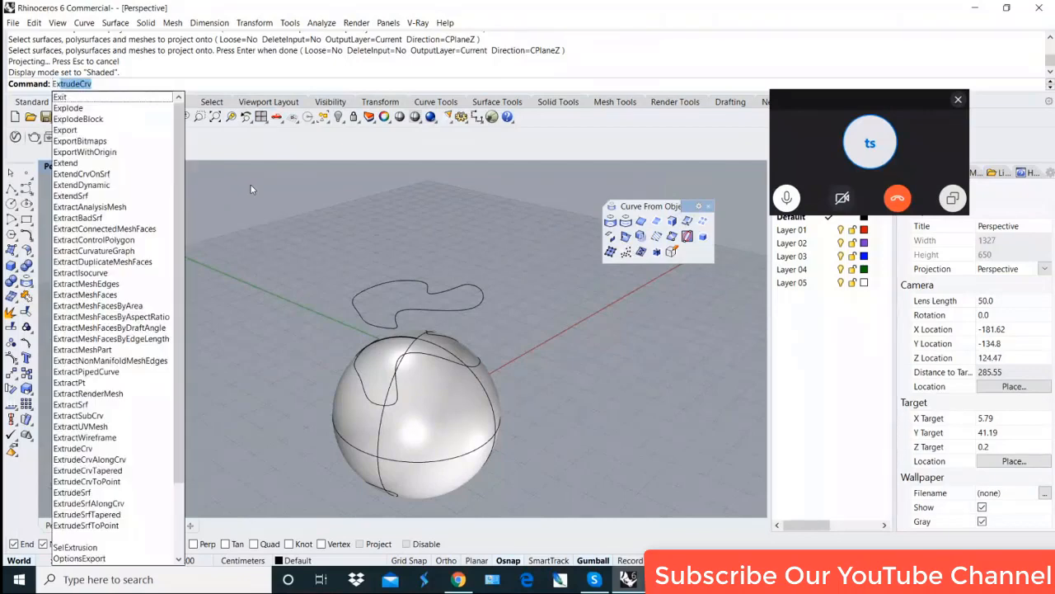
pyautogui.click(72, 448)
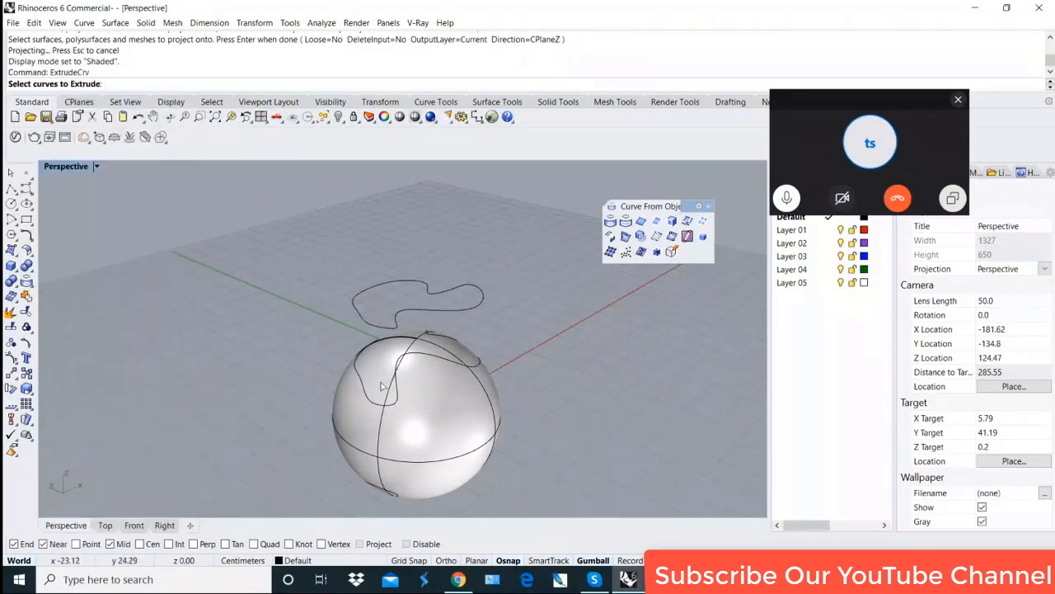
pyautogui.click(383, 386)
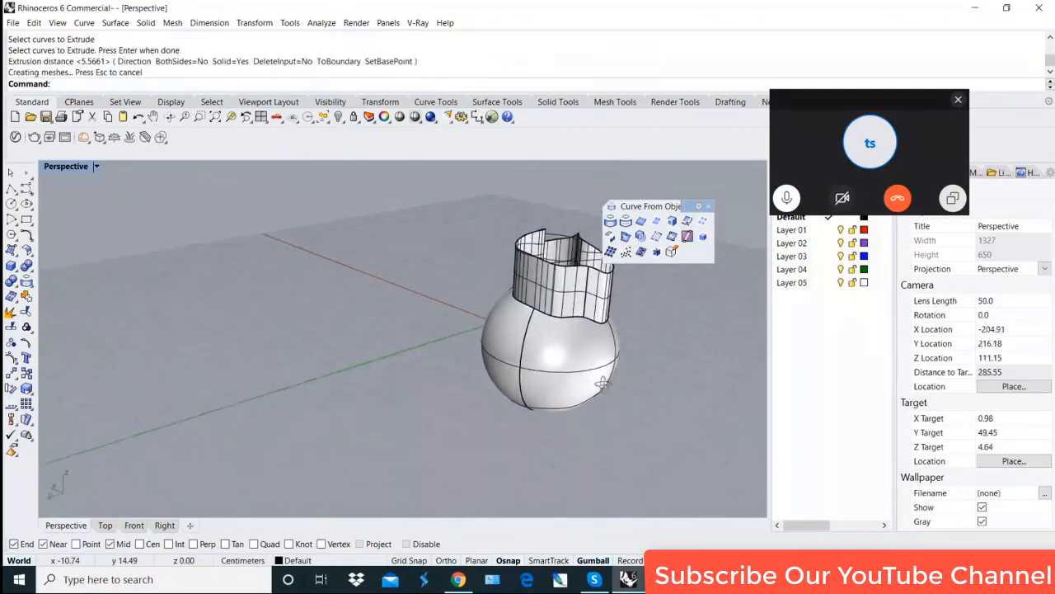
pyautogui.moveTo(561, 330); pyautogui.dragTo(520, 387)
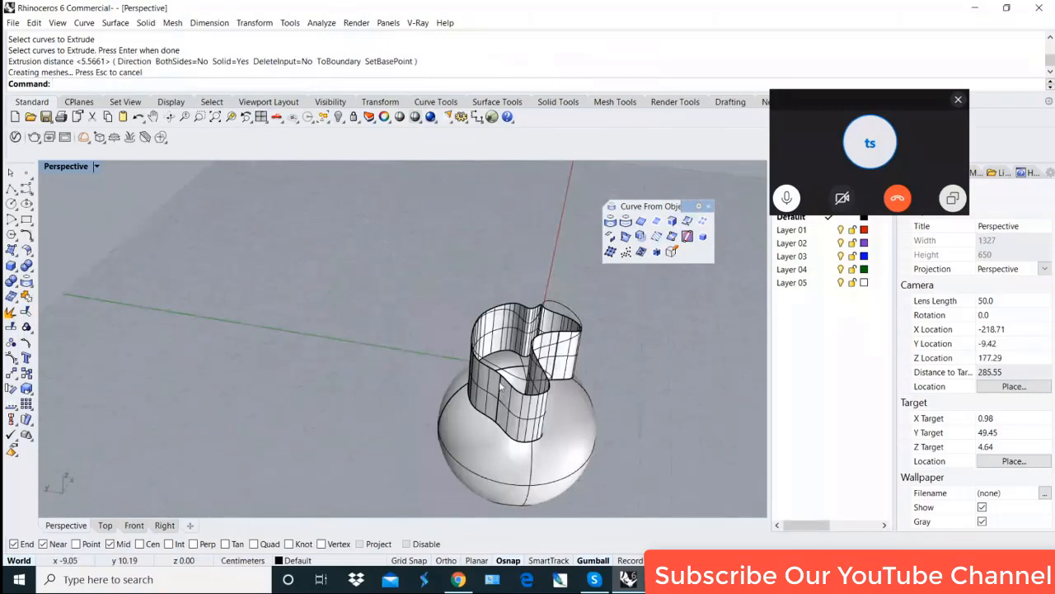
pyautogui.press('ctrl+z')
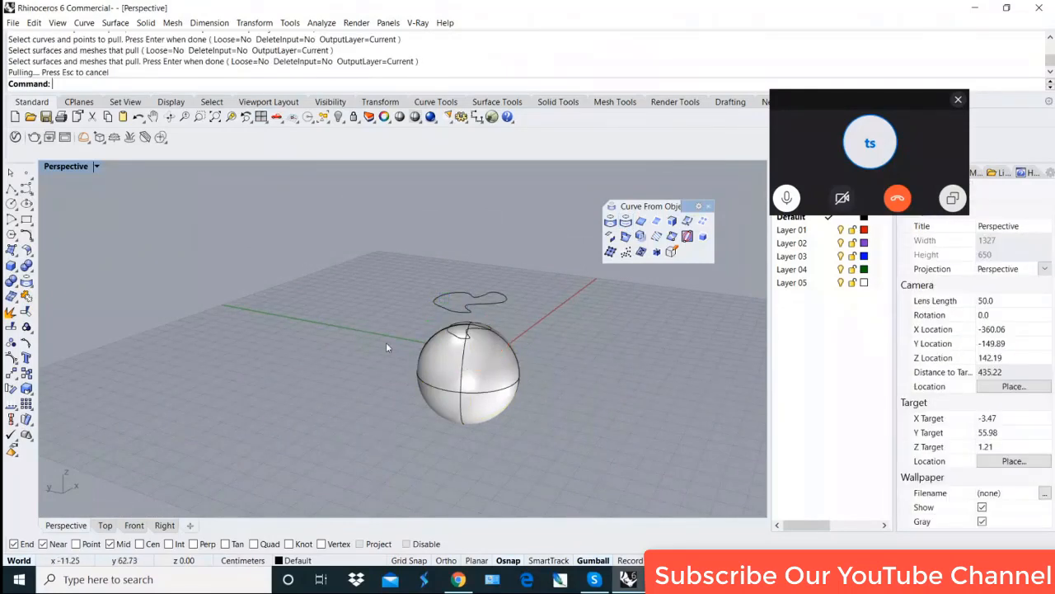
# Orbit around the sphere to inspect the pulled curve, then window-select everything for deletion.
pyautogui.moveTo(388, 346); pyautogui.dragTo(511, 426)
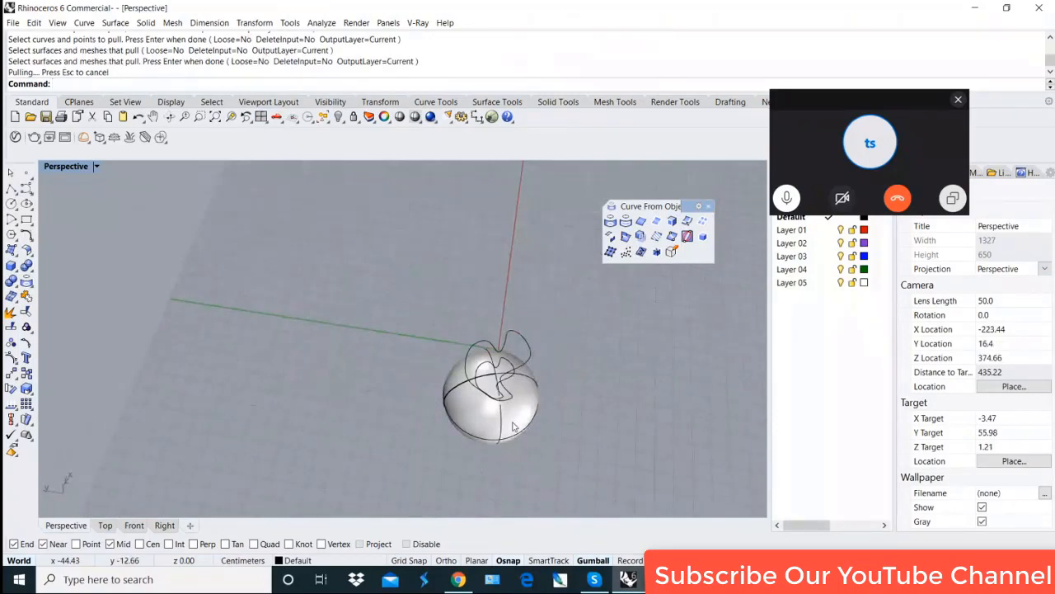
pyautogui.moveTo(453, 397)
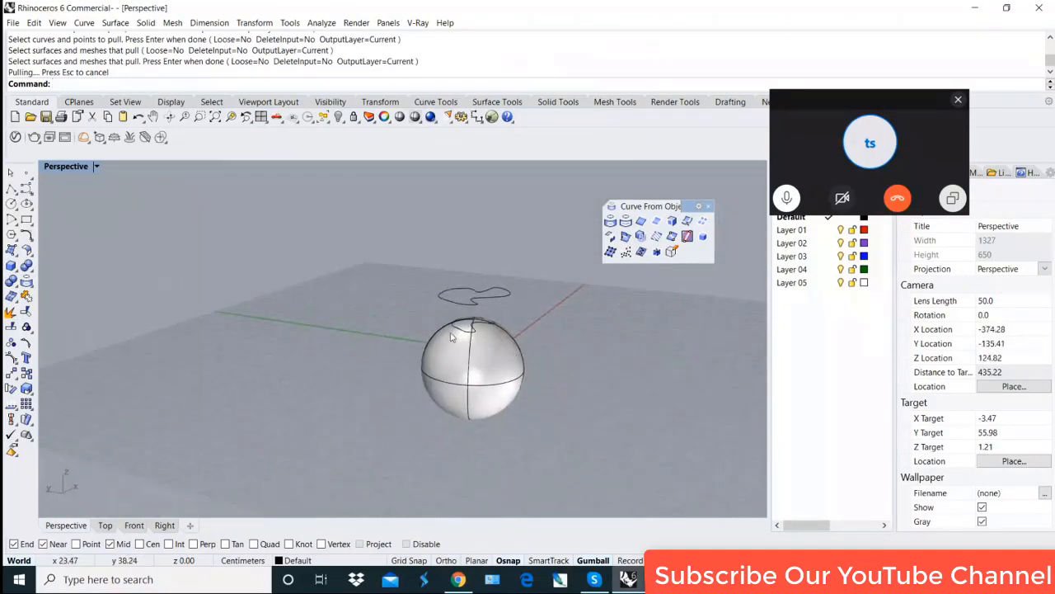
pyautogui.moveTo(475, 366)
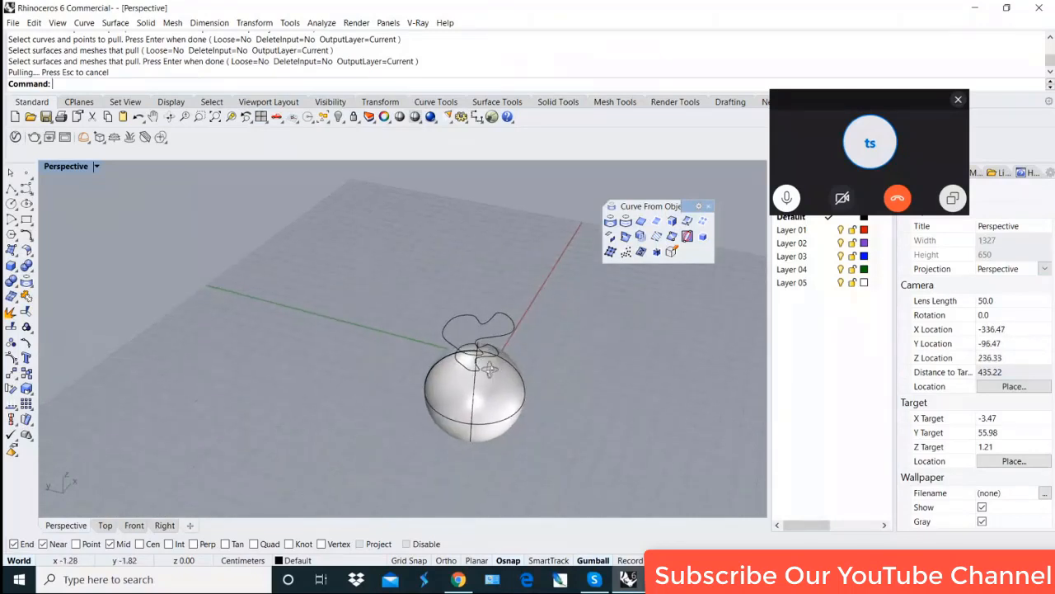
pyautogui.moveTo(491, 371); pyautogui.dragTo(437, 383)
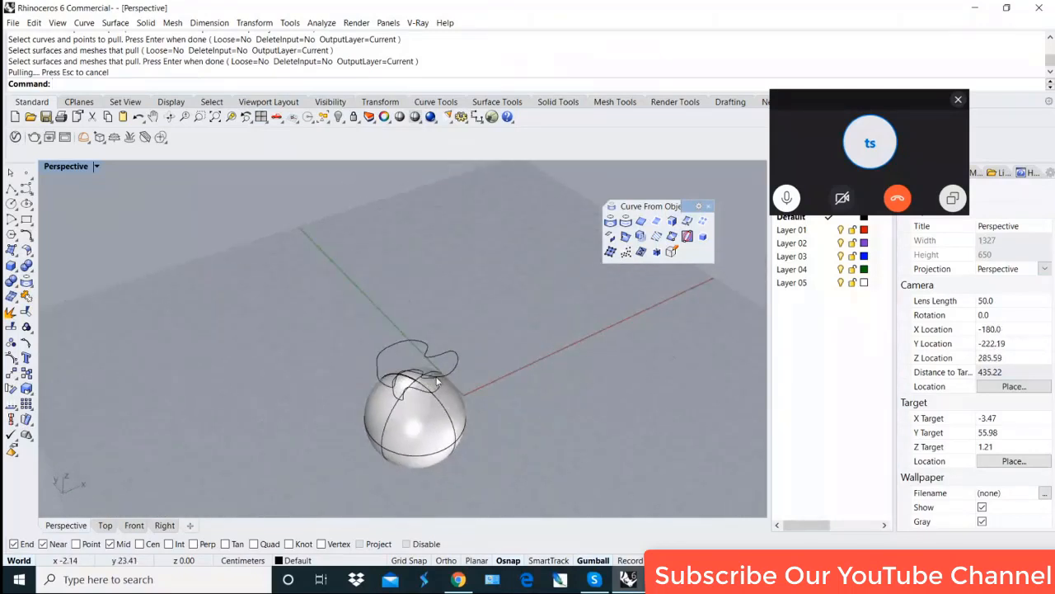
pyautogui.moveTo(437, 382); pyautogui.dragTo(474, 386)
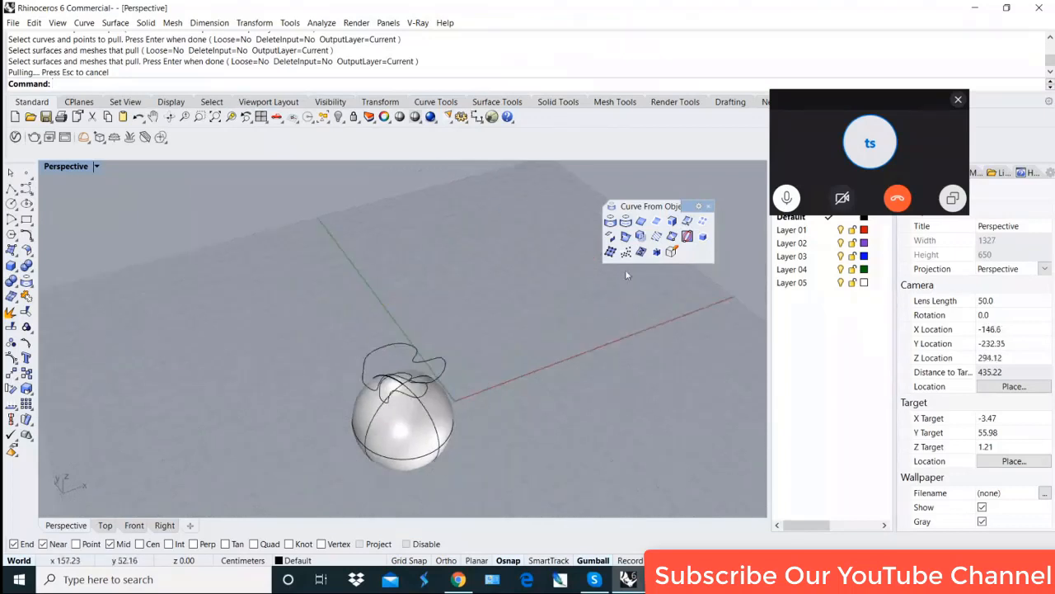
pyautogui.moveTo(465, 394)
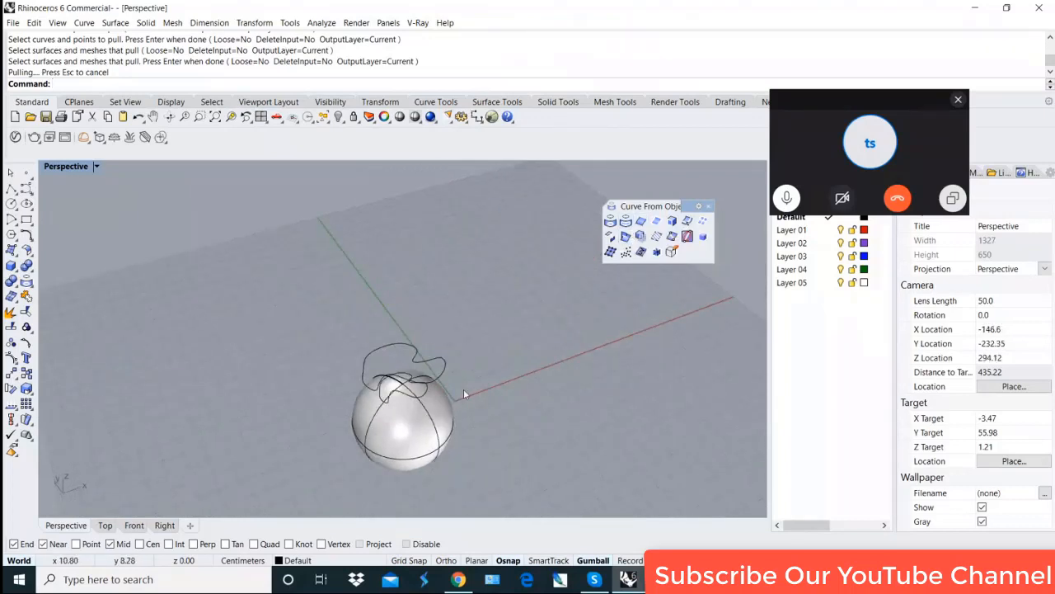
pyautogui.moveTo(465, 394); pyautogui.dragTo(478, 435)
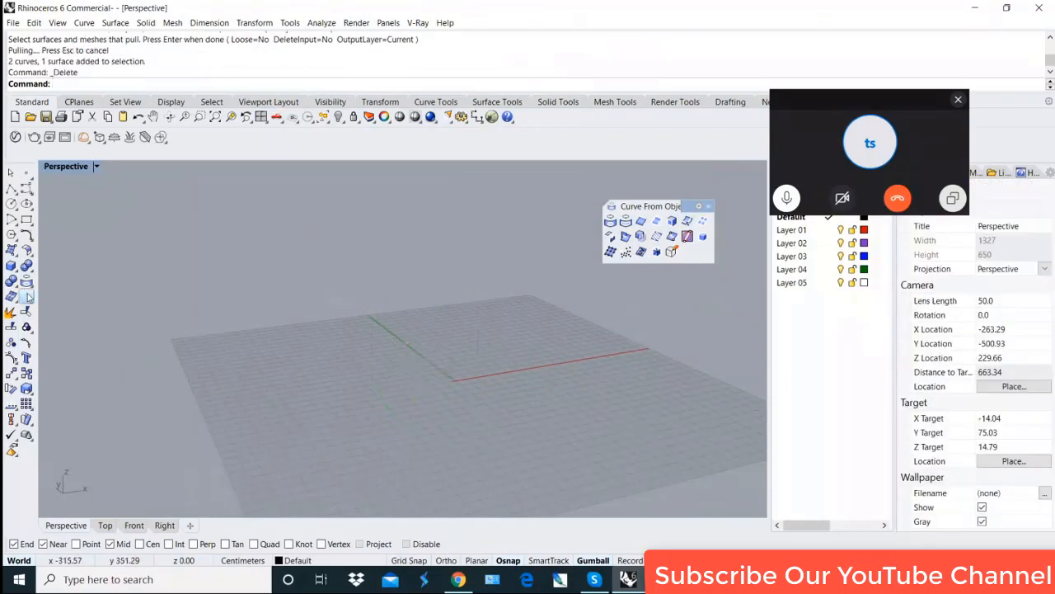
pyautogui.moveTo(59, 468)
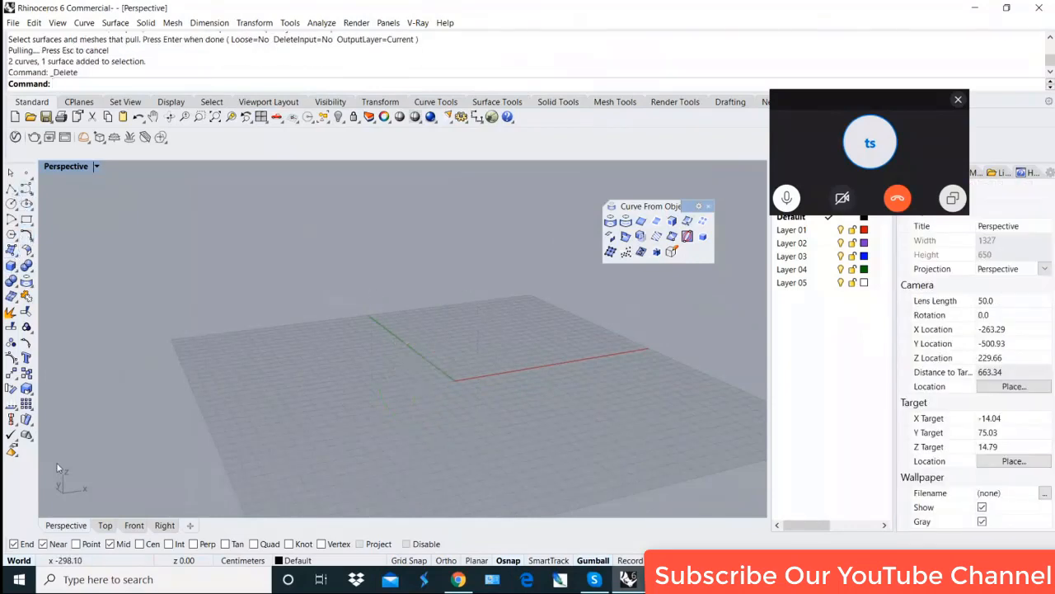
# Draw a wavy curve in Front view and view its extruded surface in Perspective.
pyautogui.click(133, 524)
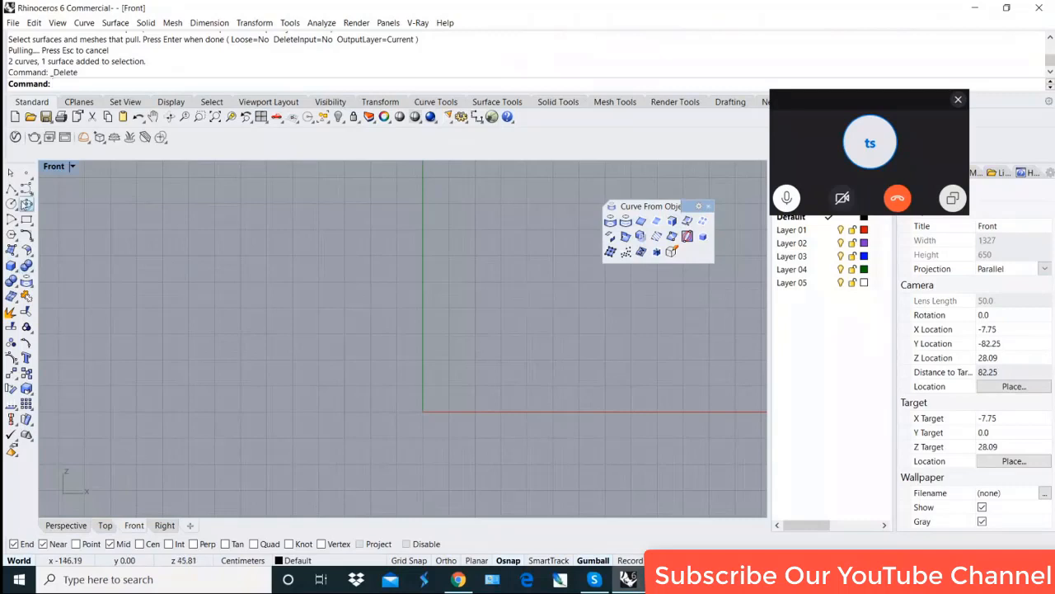
pyautogui.click(363, 296)
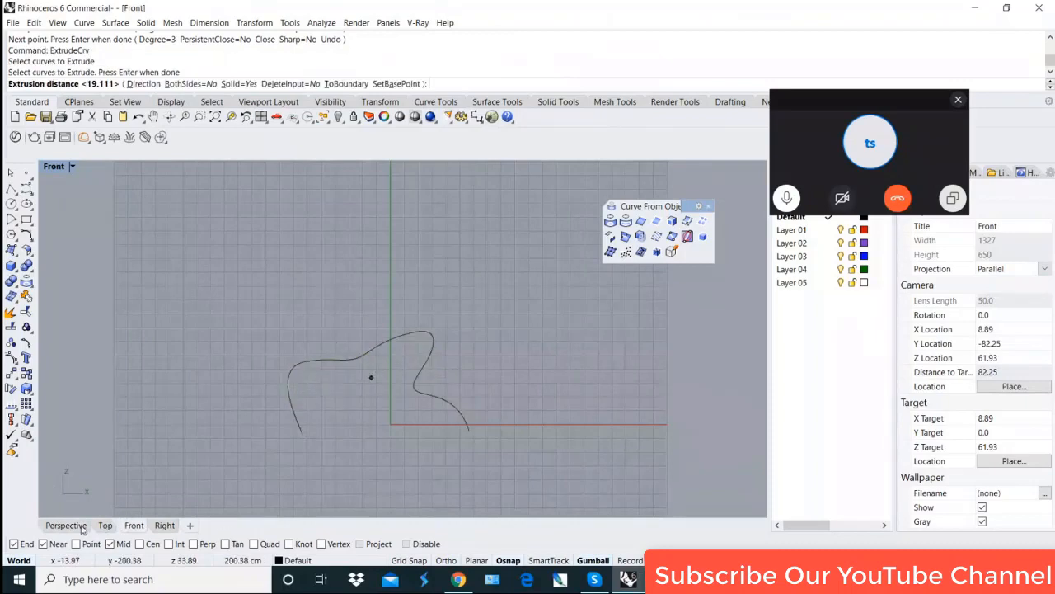
pyautogui.click(66, 524)
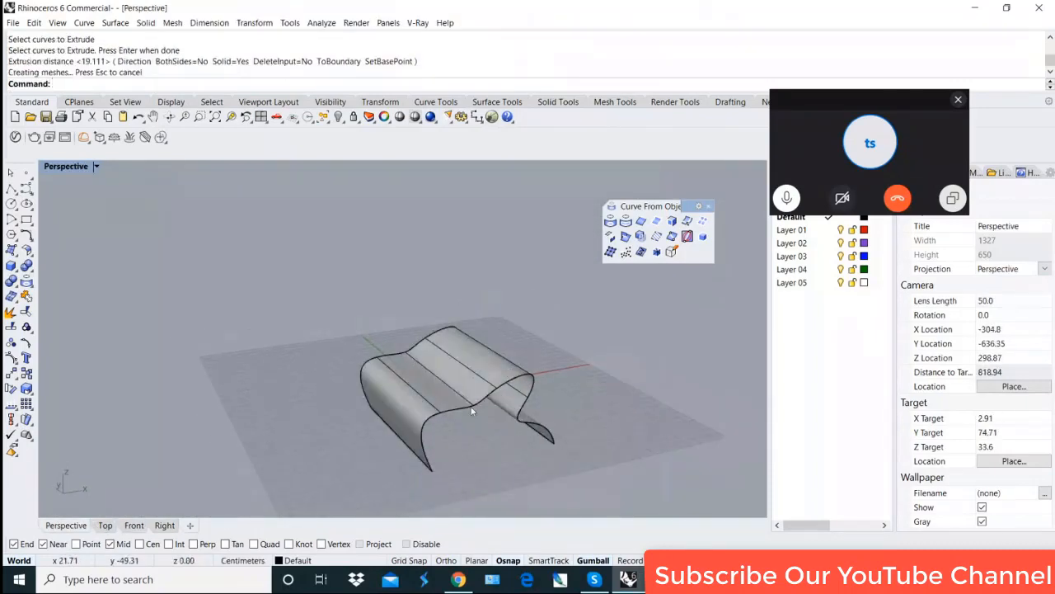
pyautogui.moveTo(470, 396); pyautogui.dragTo(392, 402)
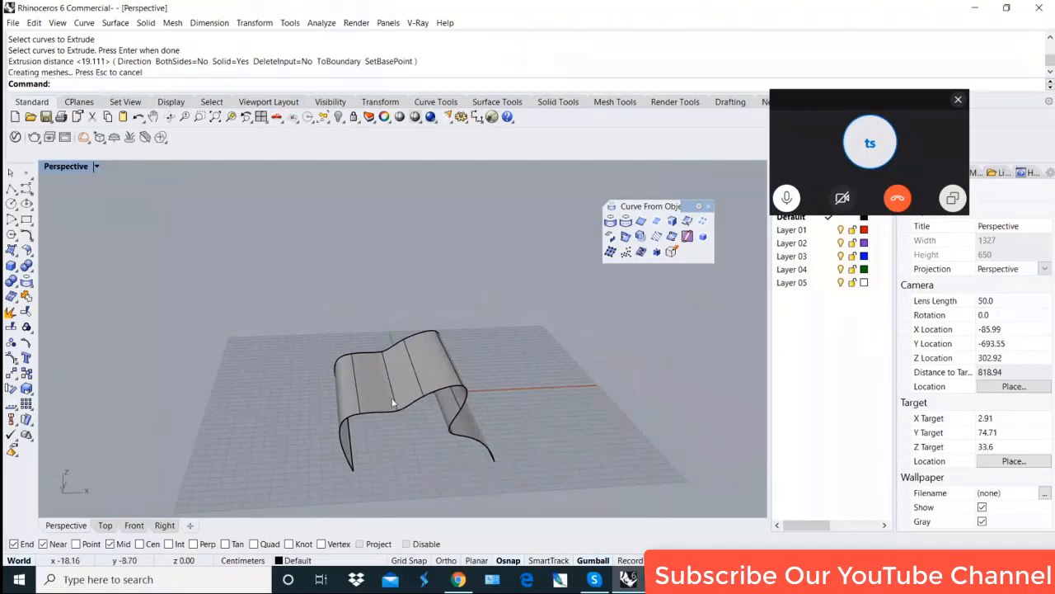
pyautogui.moveTo(475, 416)
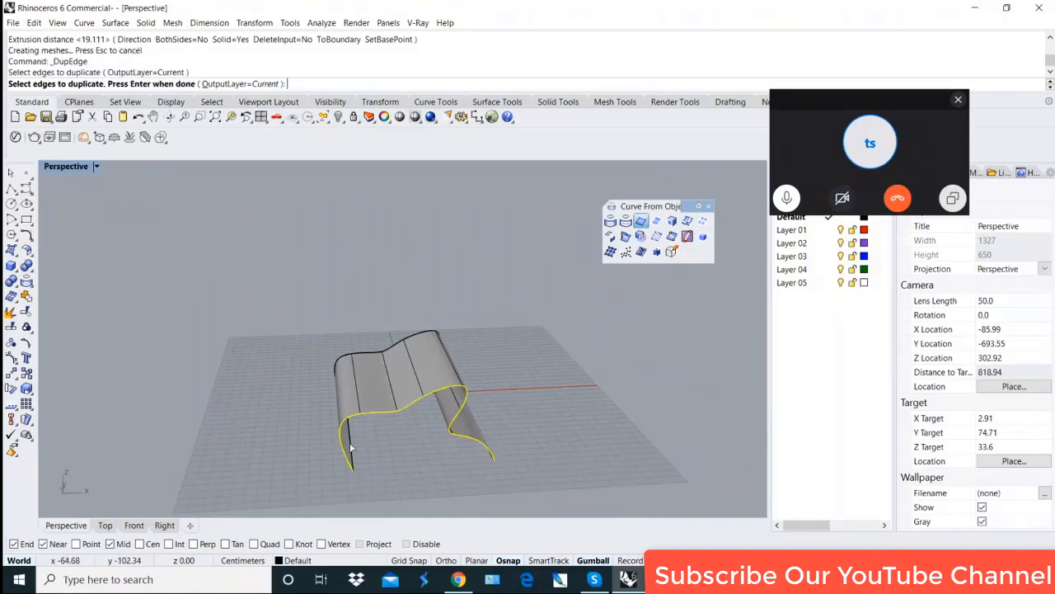
# Duplicate a surface edge, undo moving the copy, then select the surface for Duplicate Border.
pyautogui.click(412, 346)
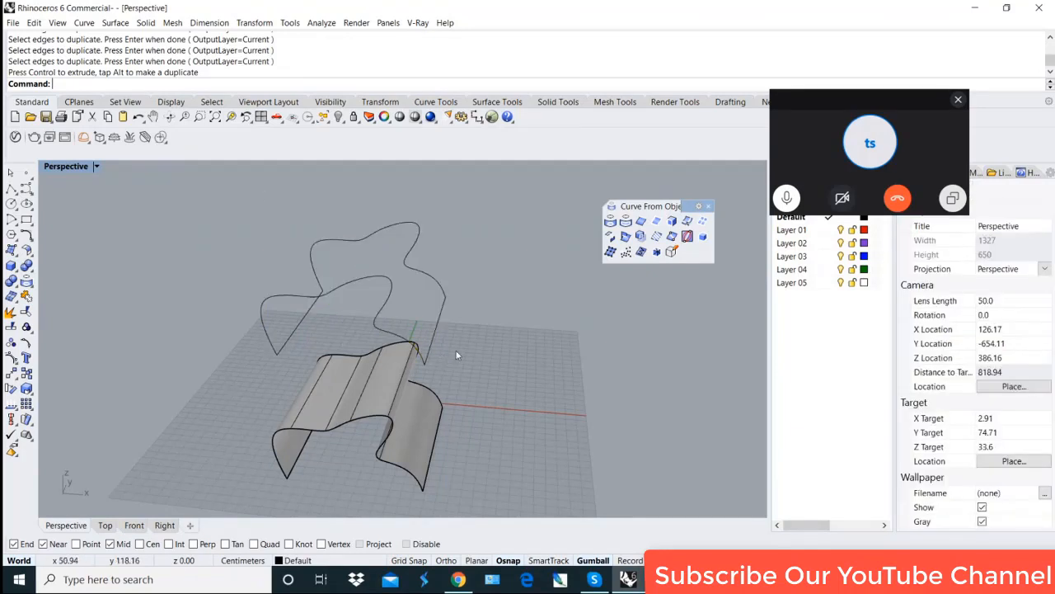
pyautogui.moveTo(478, 355)
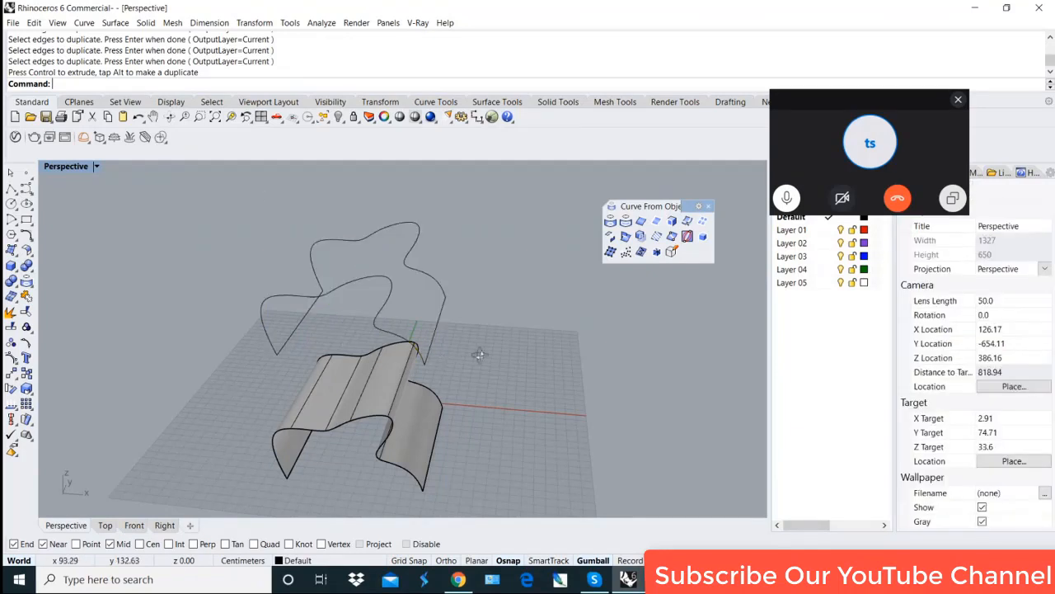
pyautogui.moveTo(478, 354); pyautogui.dragTo(503, 342)
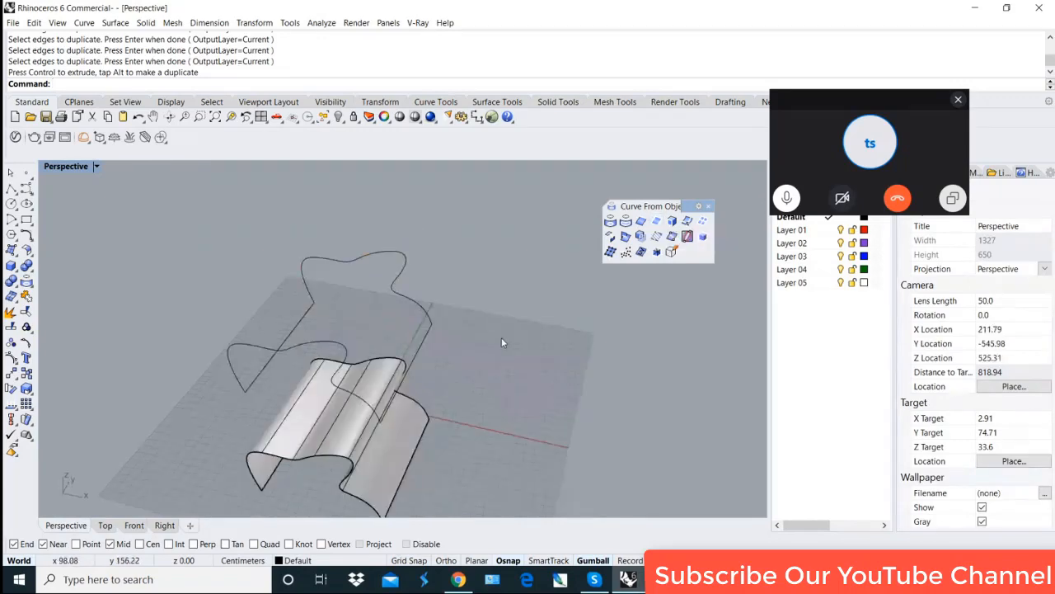
pyautogui.press('ctrl+z')
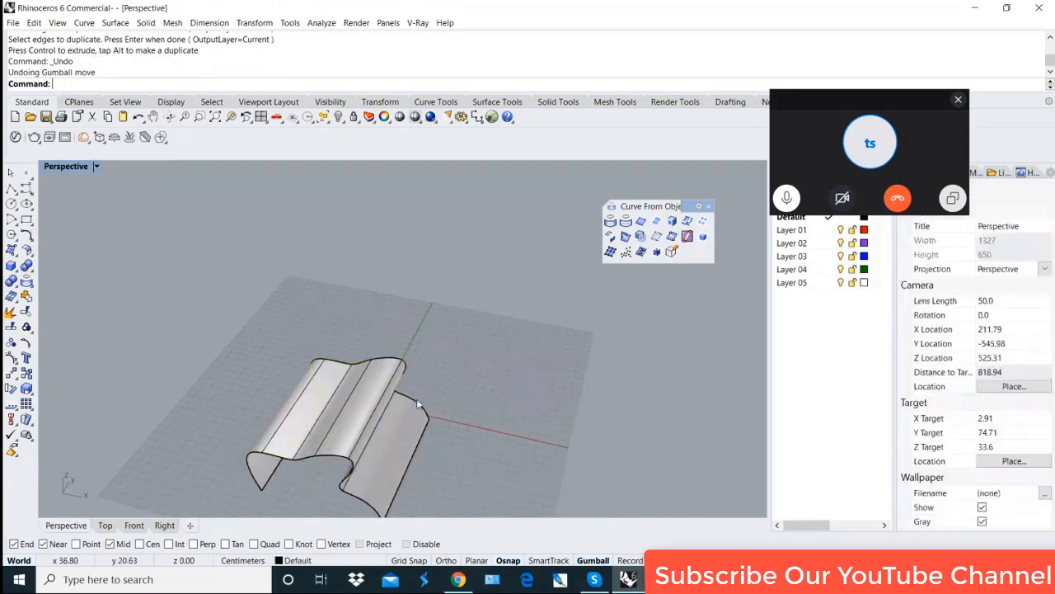
pyautogui.click(371, 396)
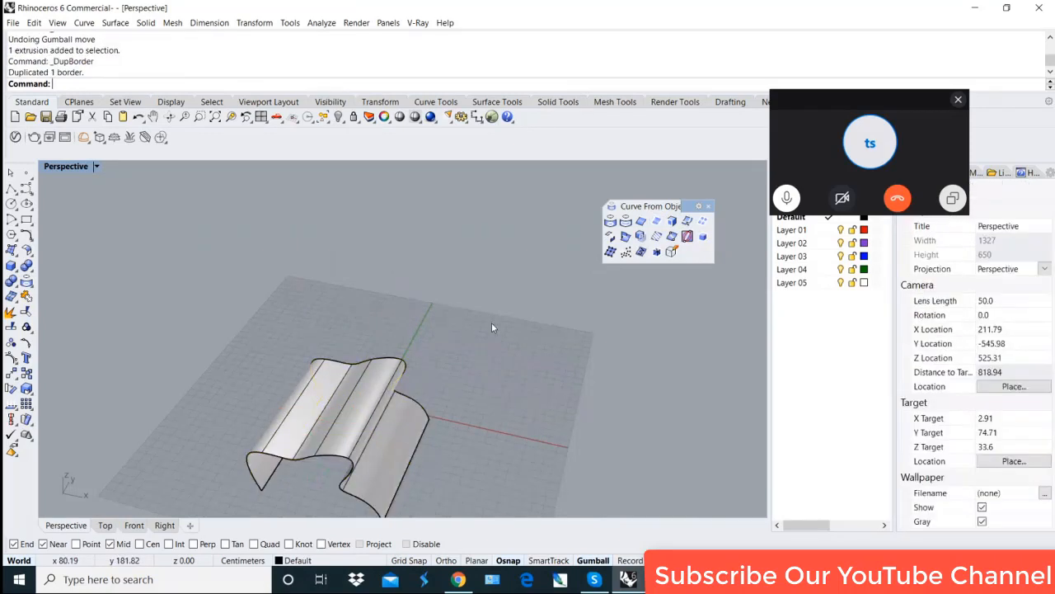
pyautogui.moveTo(656, 221)
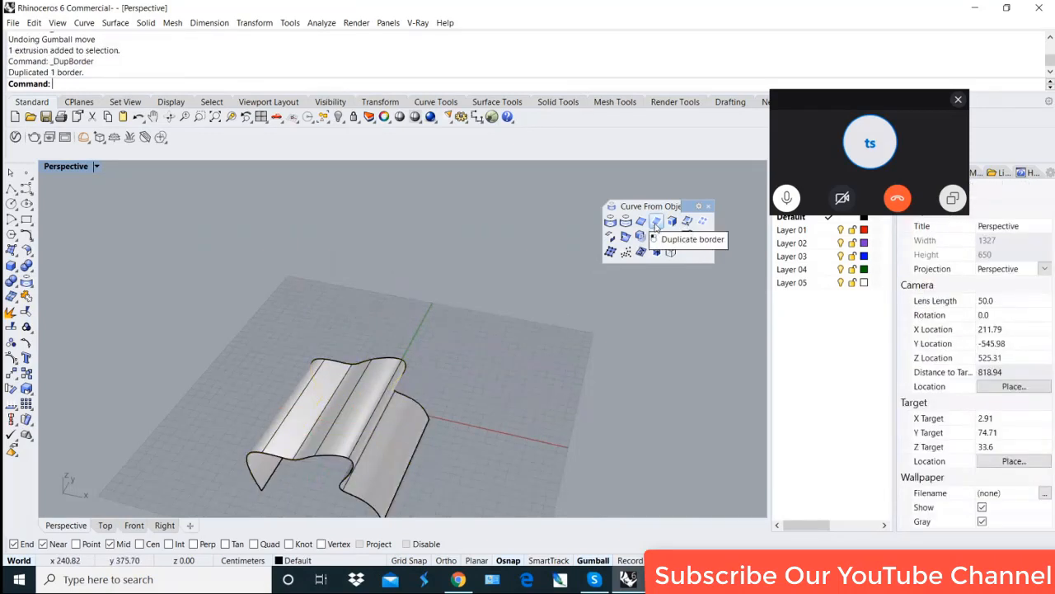
# Run Duplicate Border on the wavy surface and lift the copied outline above it.
pyautogui.click(656, 221)
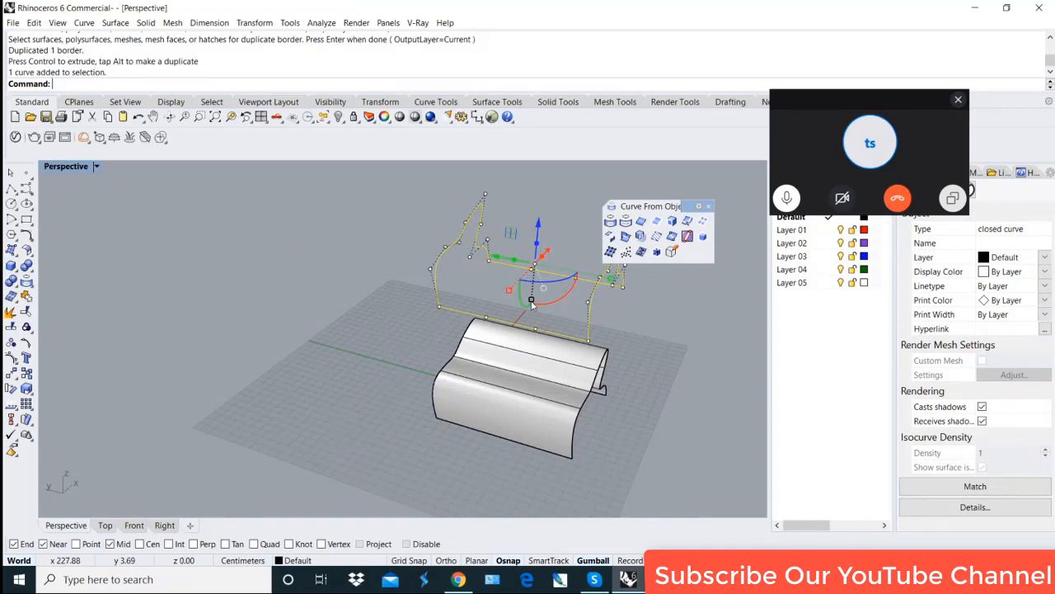
pyautogui.moveTo(402, 388)
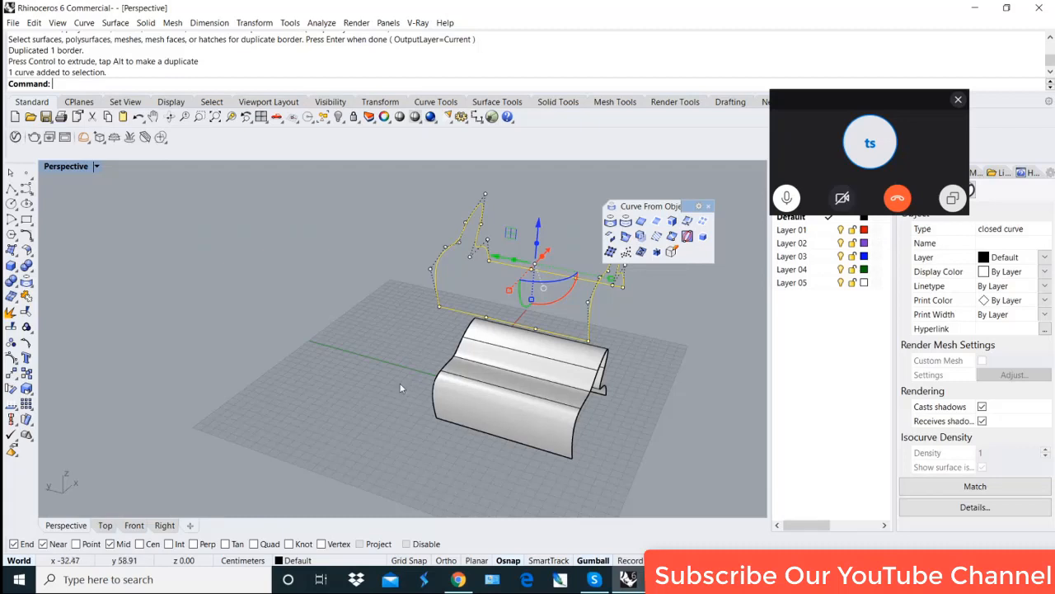